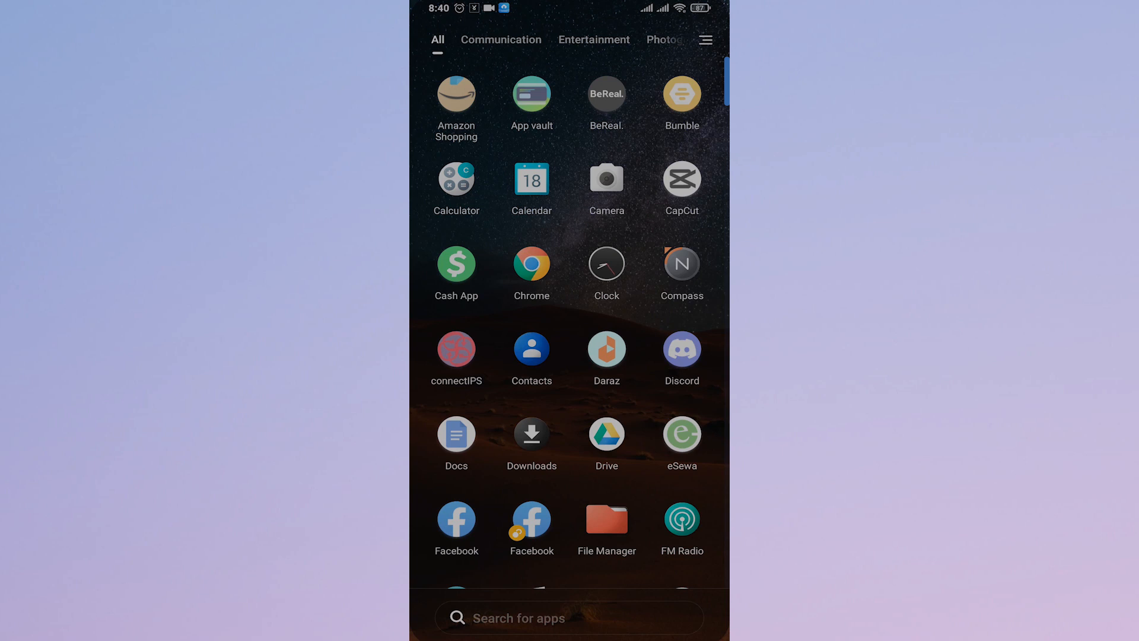
Send a short dotted message in the chat and delete that newest message for everyone
scroll("down", 3)
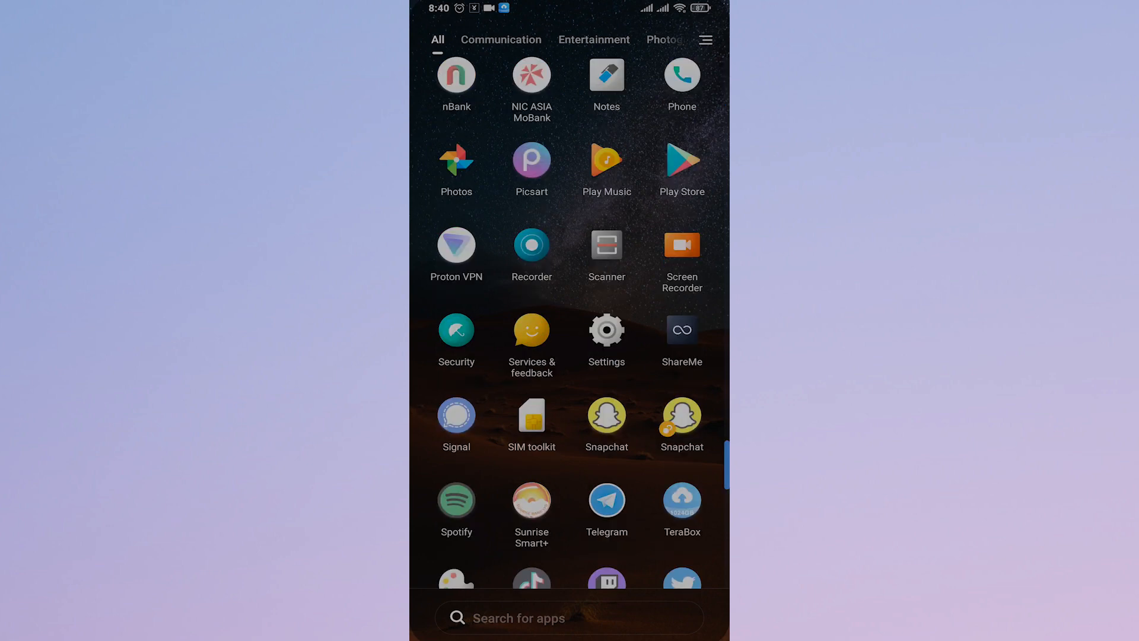
scroll("down", 3)
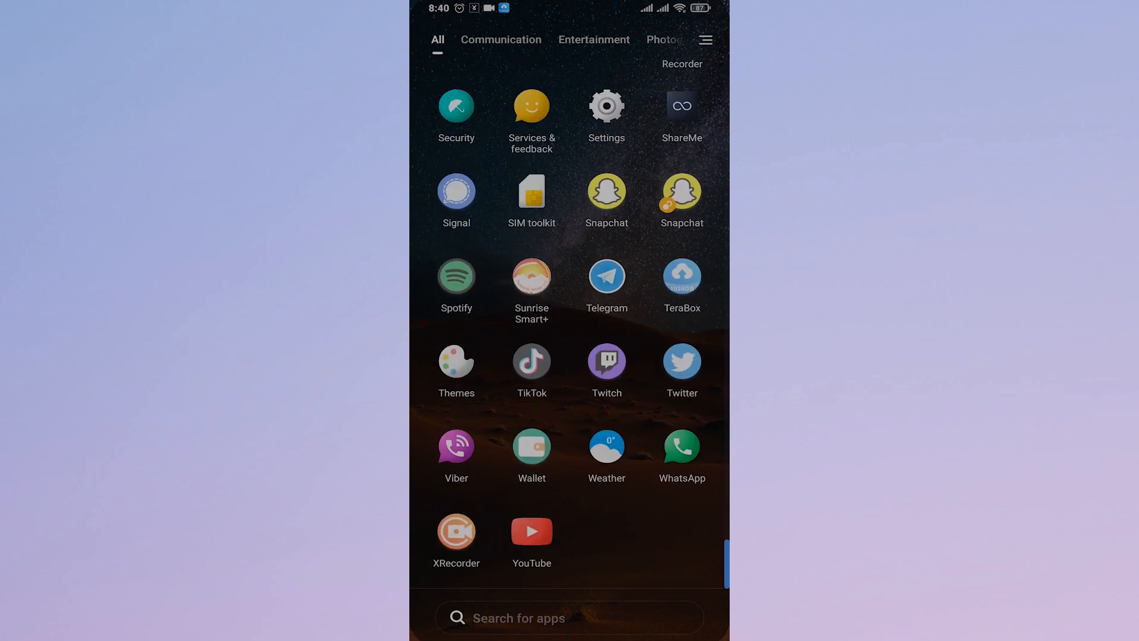
left_click(681, 449)
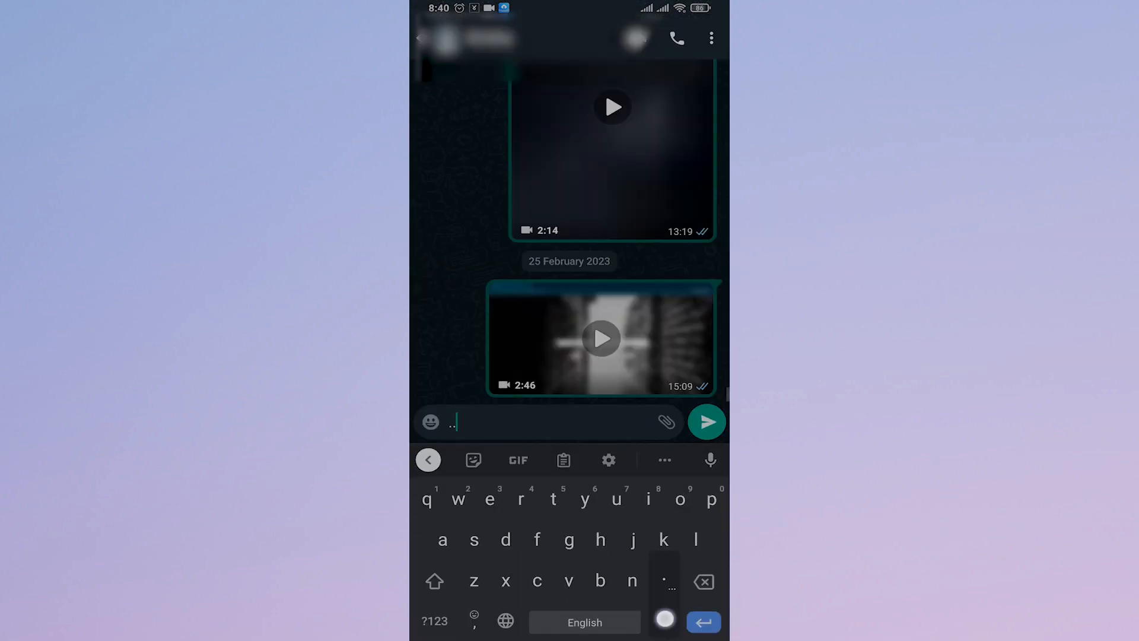
left_click(705, 422)
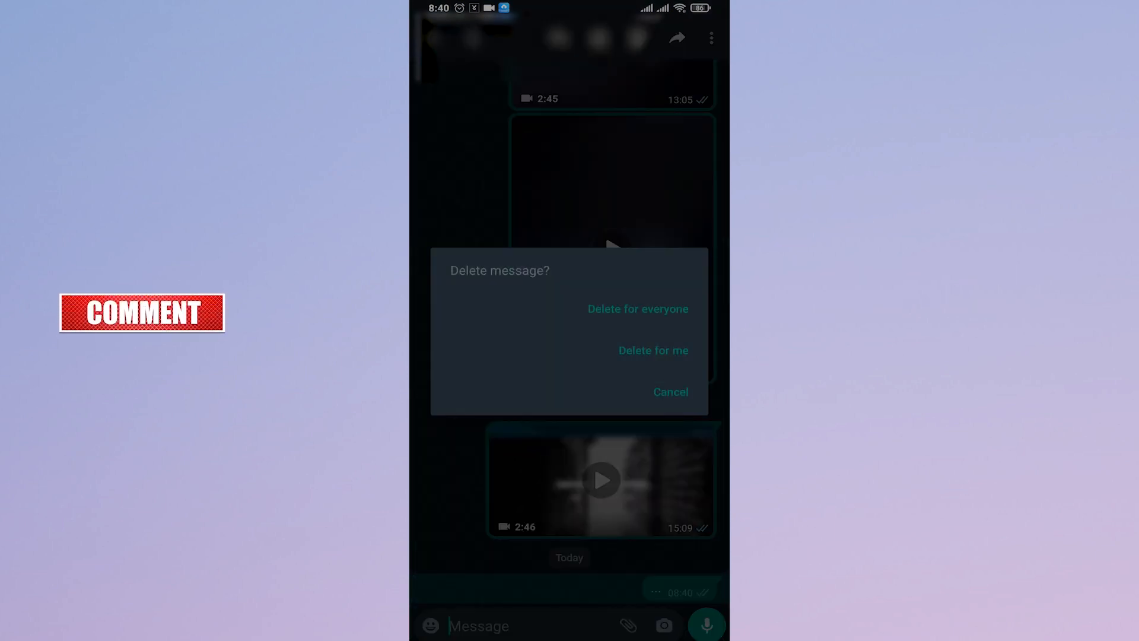
left_click(638, 308)
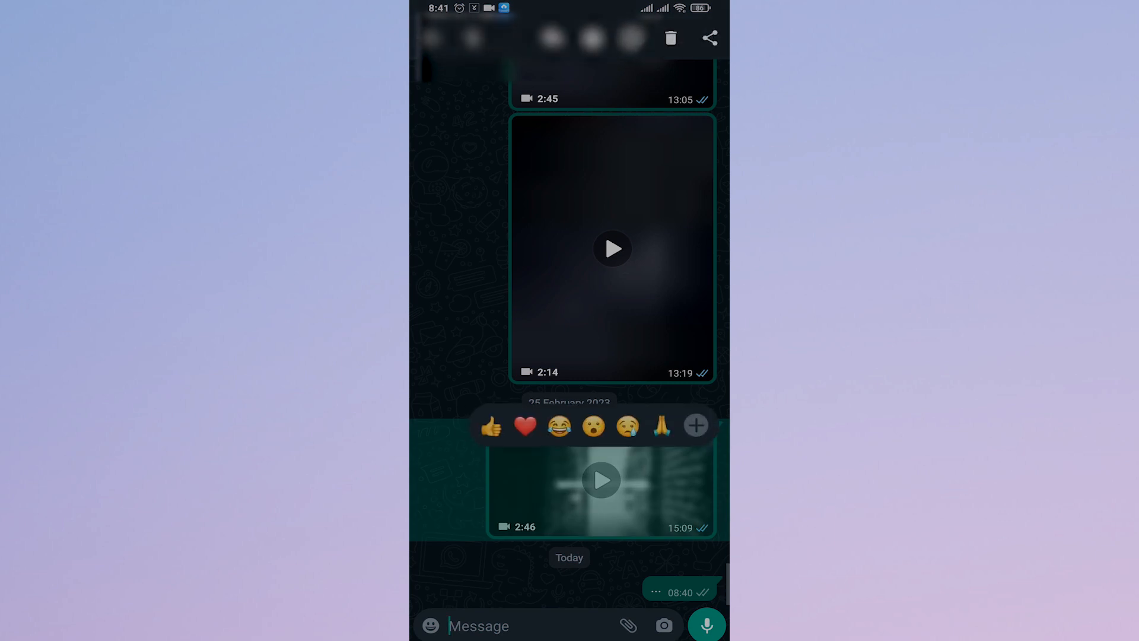
left_click(670, 38)
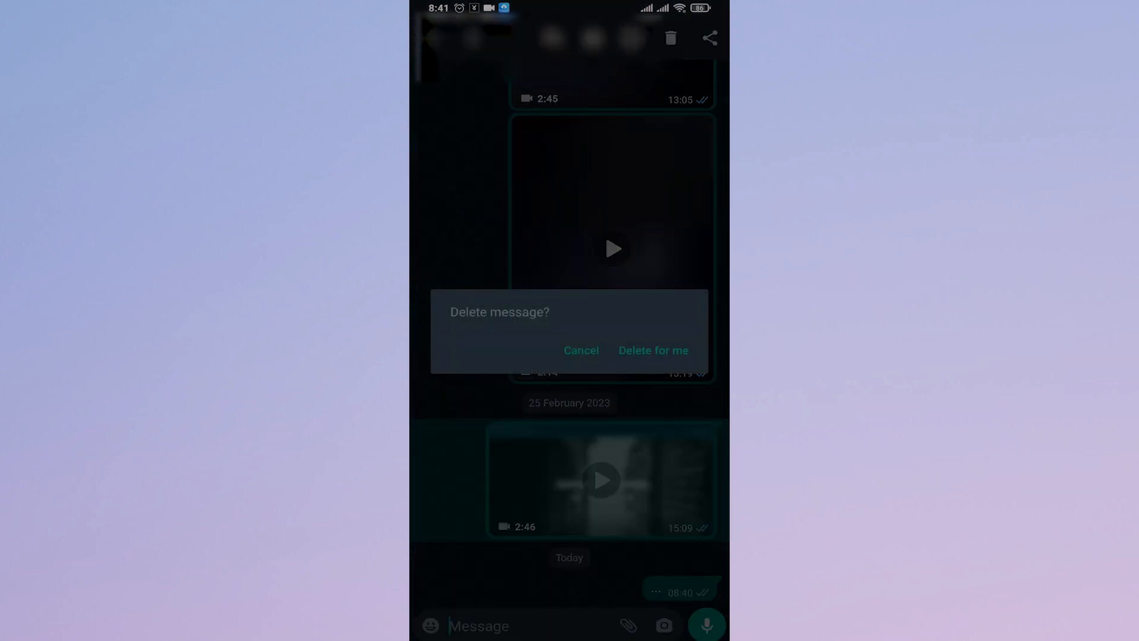
left_click(580, 350)
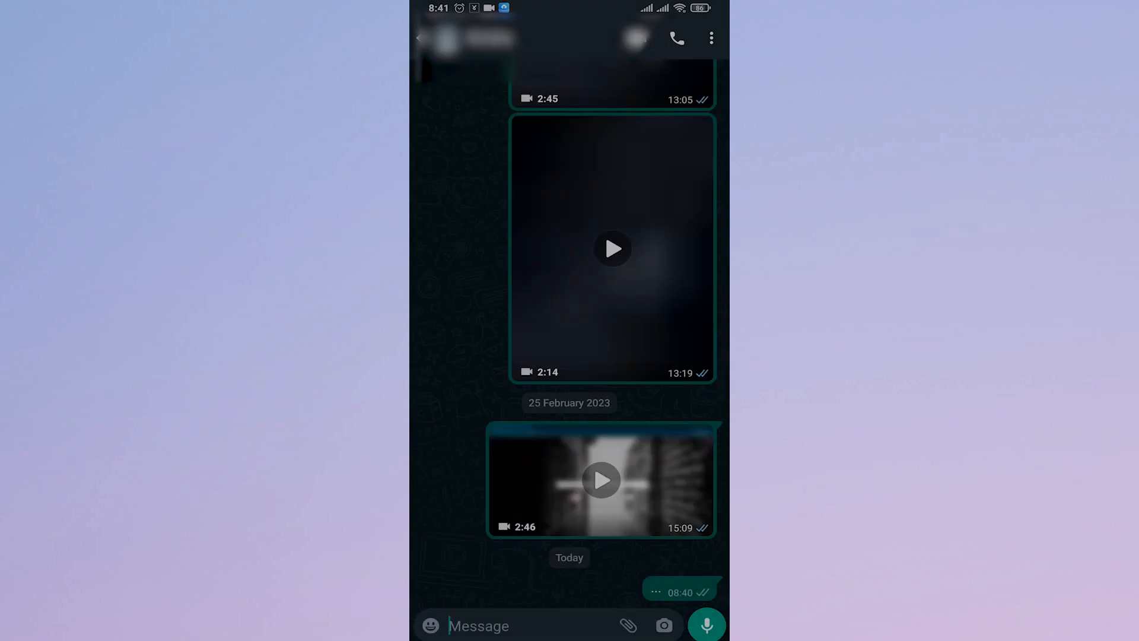
left_click(601, 480)
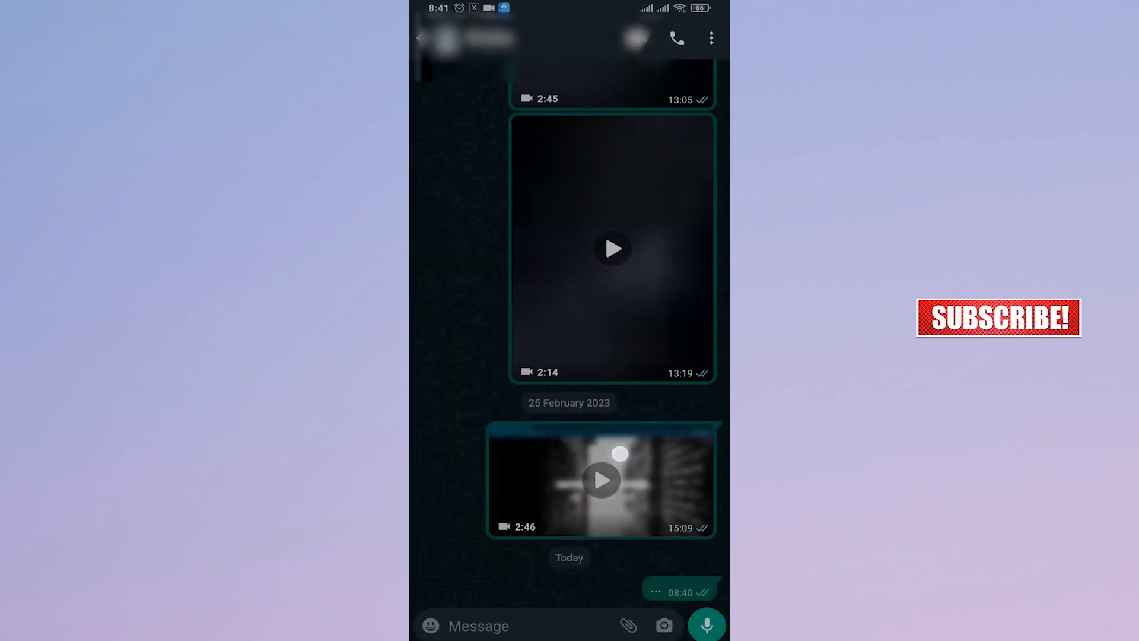
left_click(669, 38)
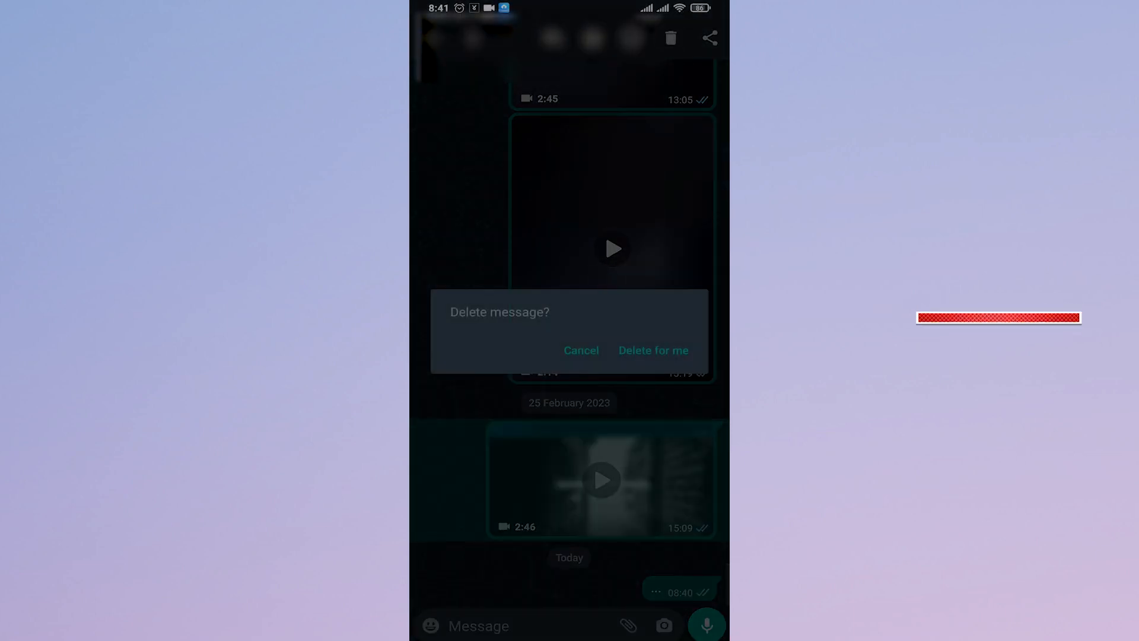
left_click(580, 351)
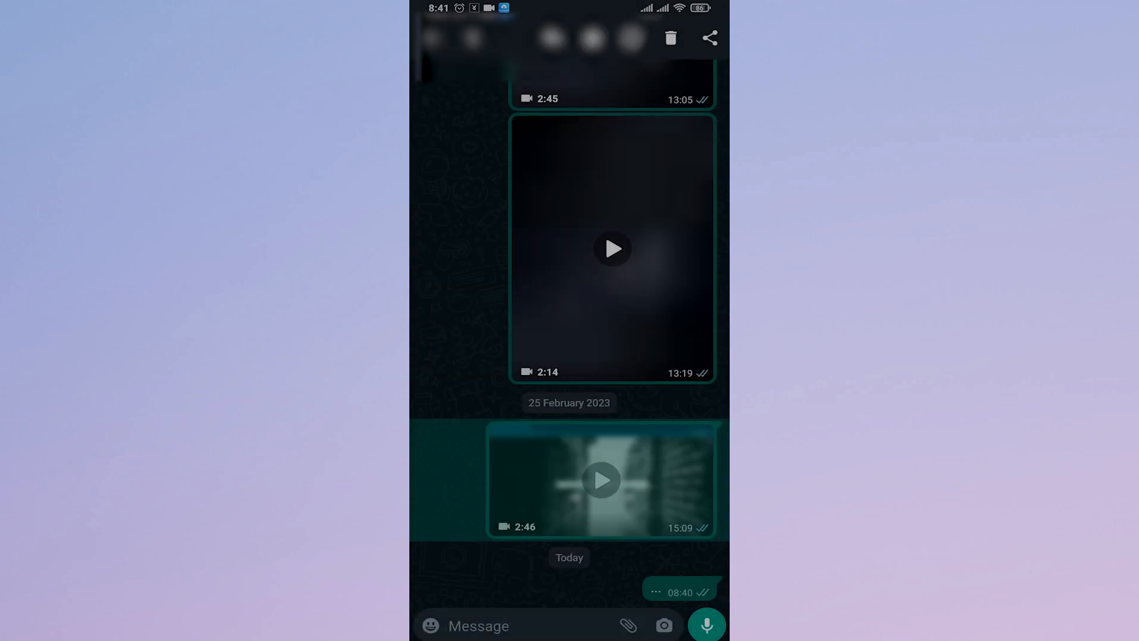
left_click(480, 625)
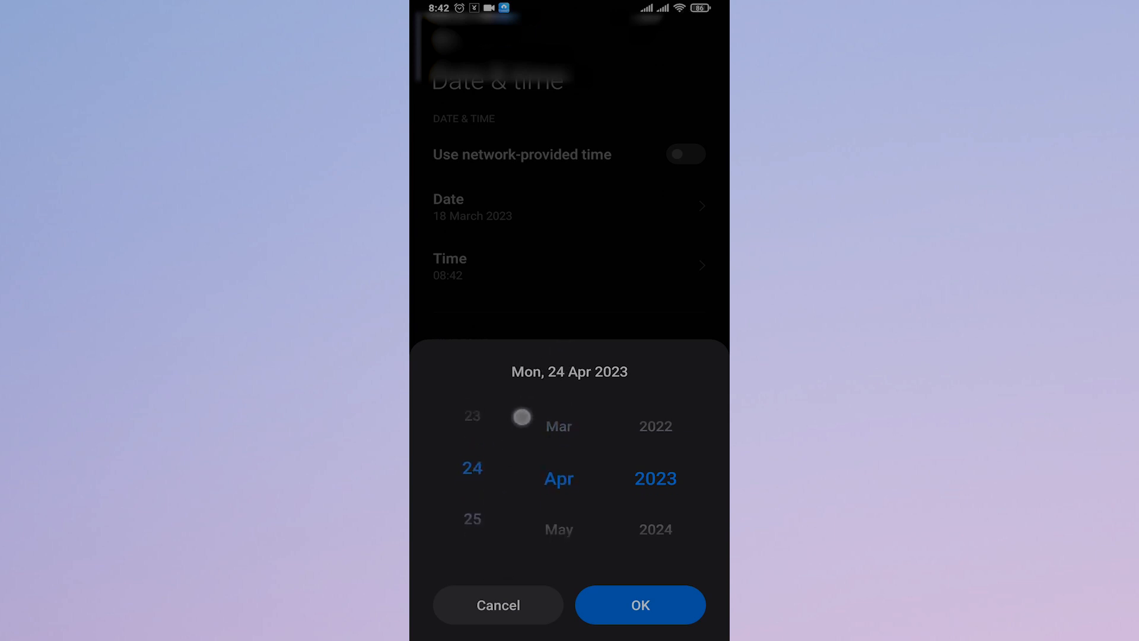
Confirm the device date as 25 March 2023 and return to the WhatsApp chat
left_click(640, 604)
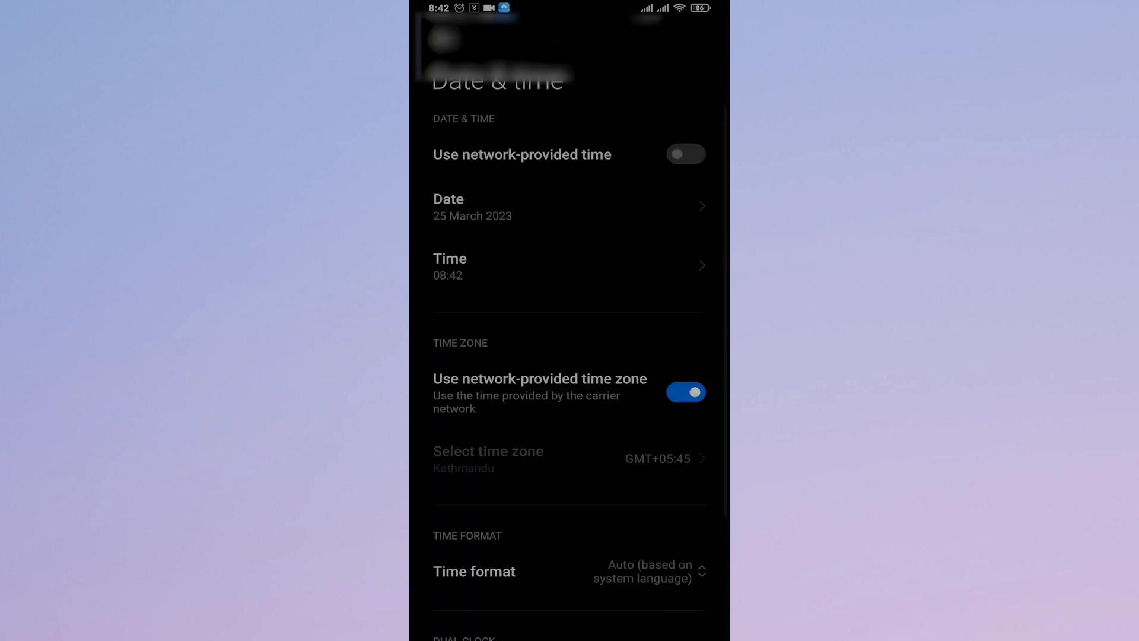
left_click(685, 153)
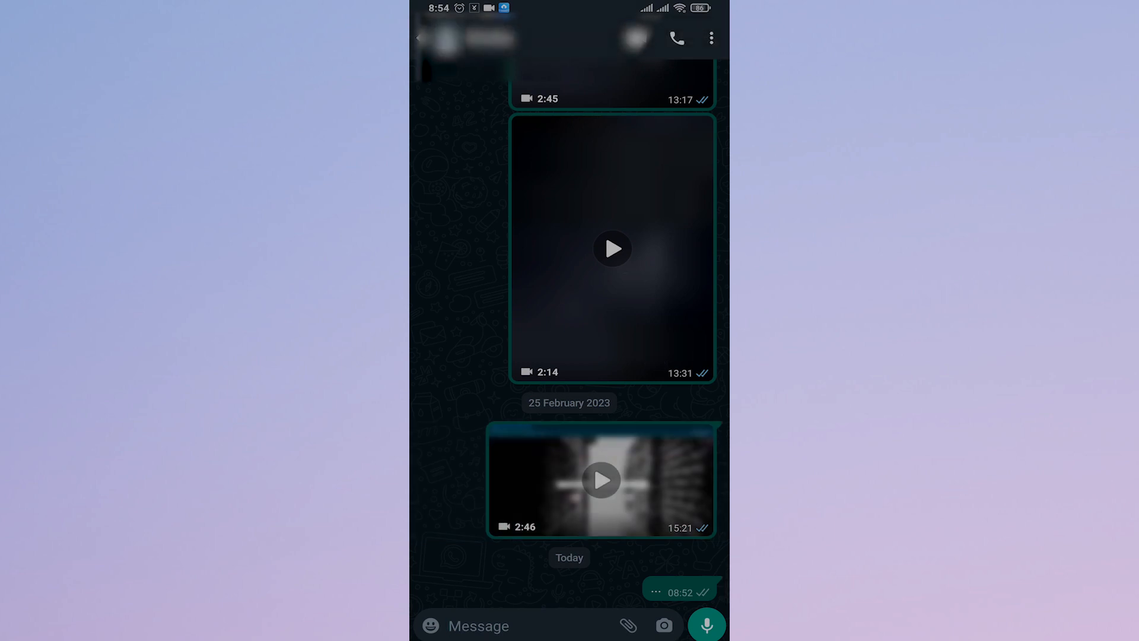
Review the shifted chat timestamps, leave WhatsApp and browse the Android app drawer
left_click(514, 625)
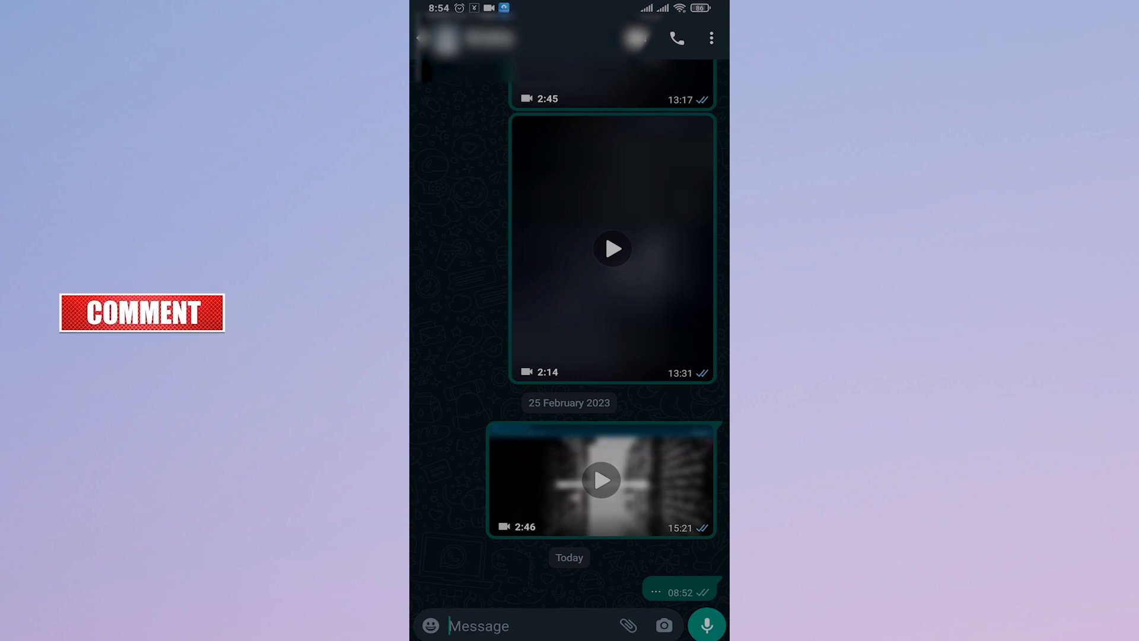
left_click(601, 480)
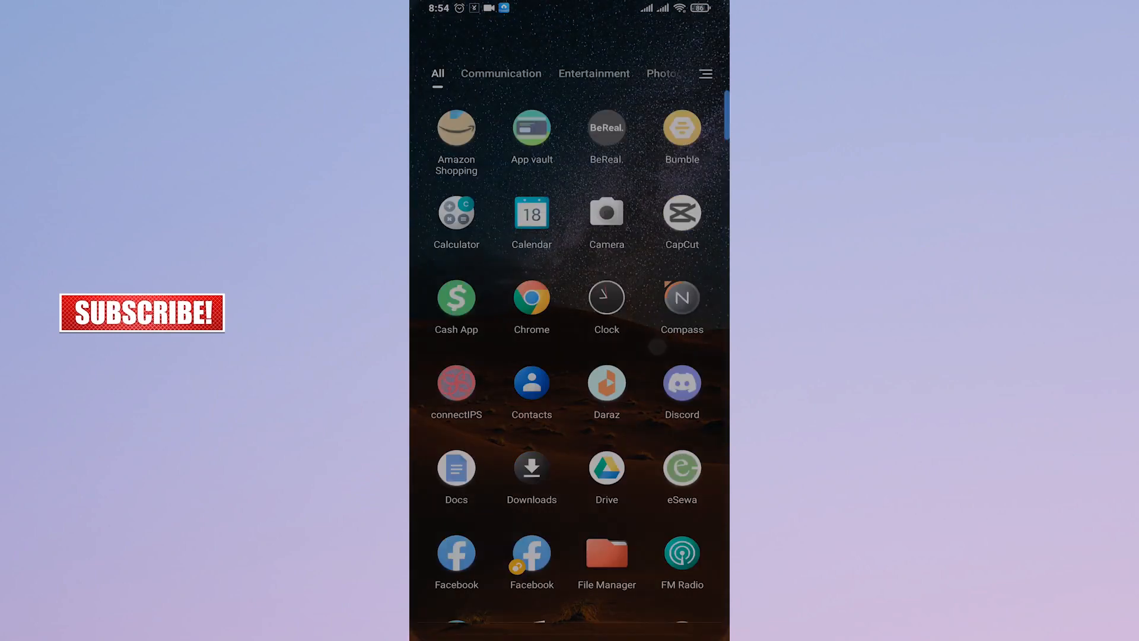
scroll("down", 3)
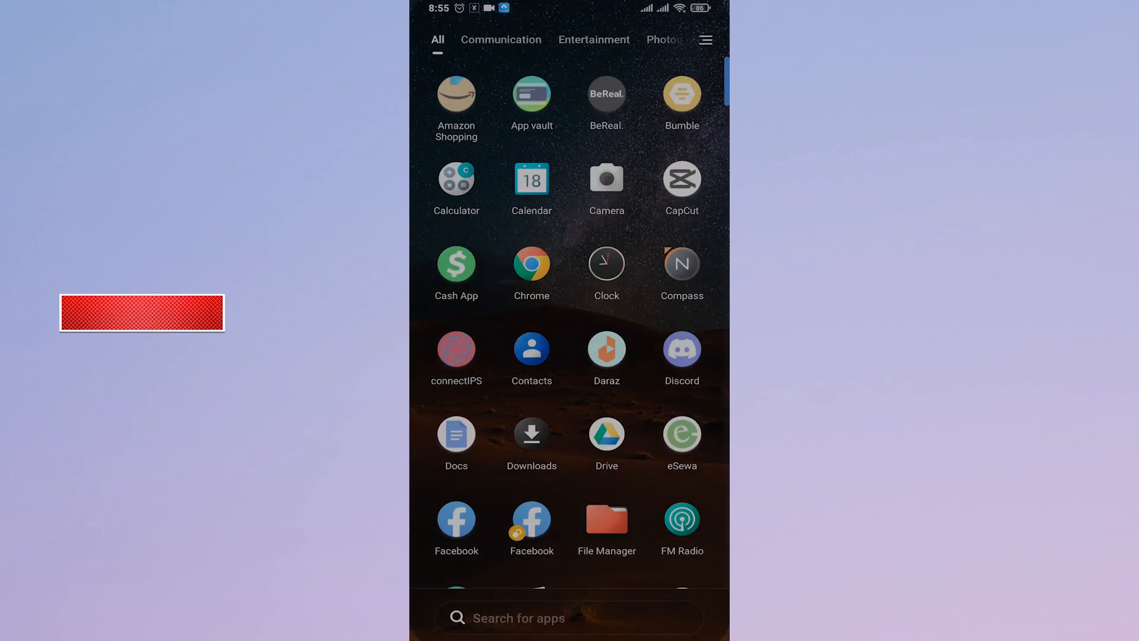